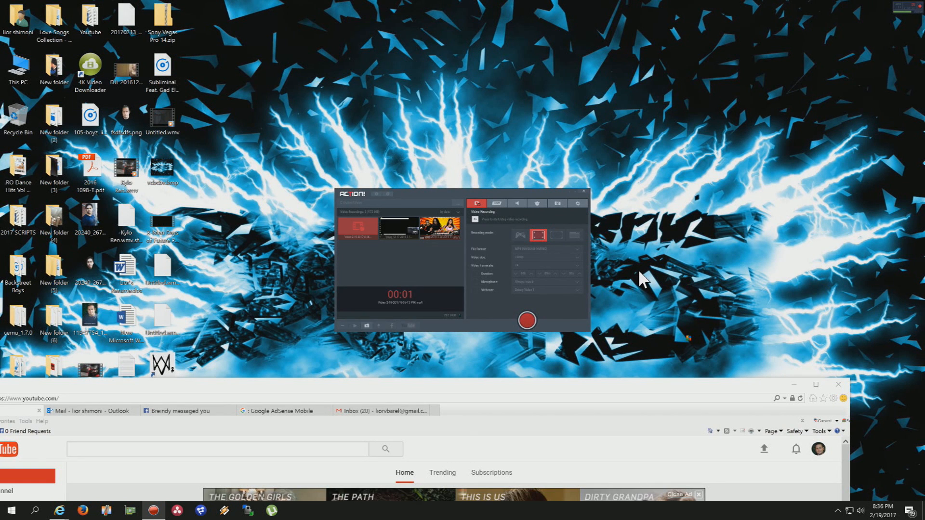
pyautogui.moveTo(590, 252)
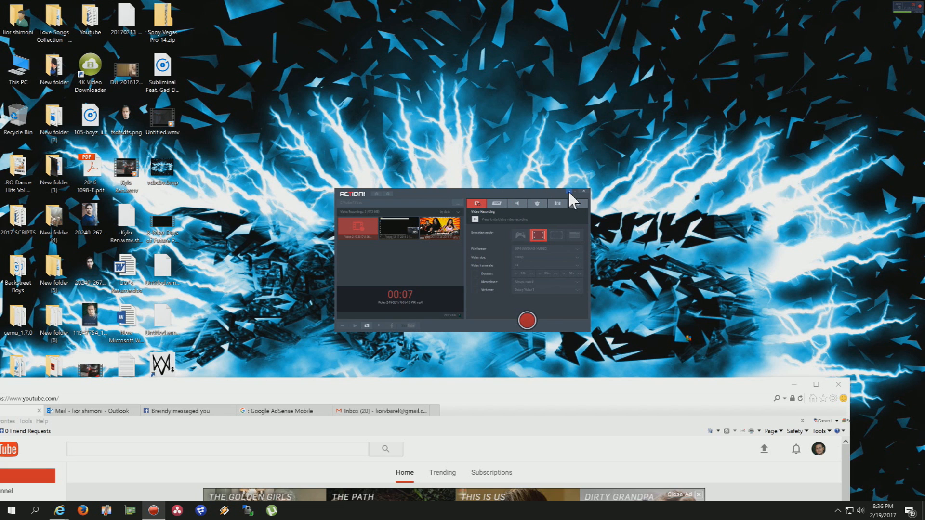
# Step: Close the Action! screen recorder window
pyautogui.click(584, 193)
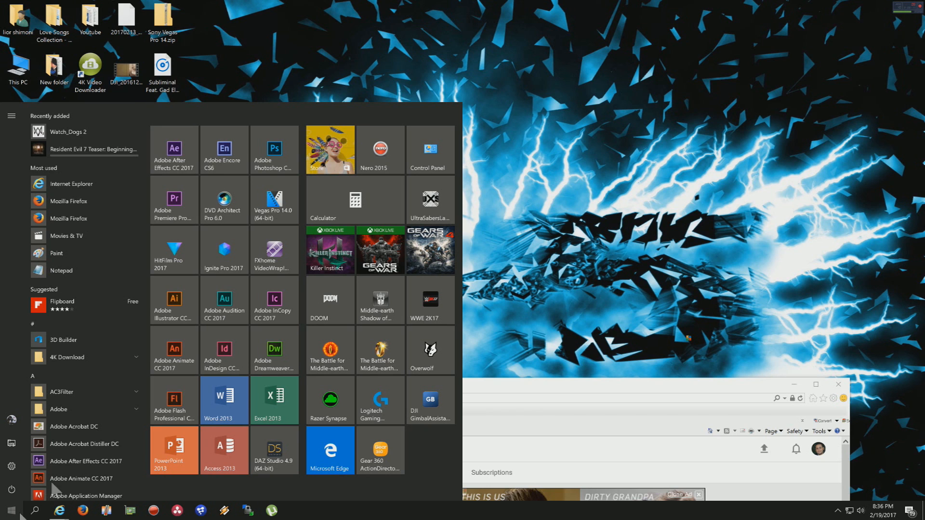
pyautogui.moveTo(380, 301)
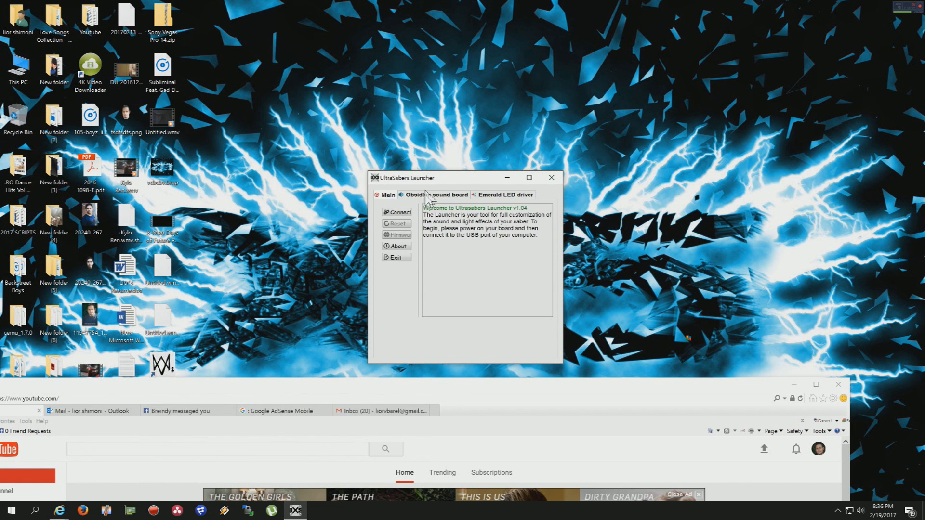
# Step: View the Obsidian sound board and Emerald LED driver pages, then launch DJI GimbalAssistant
pyautogui.click(436, 194)
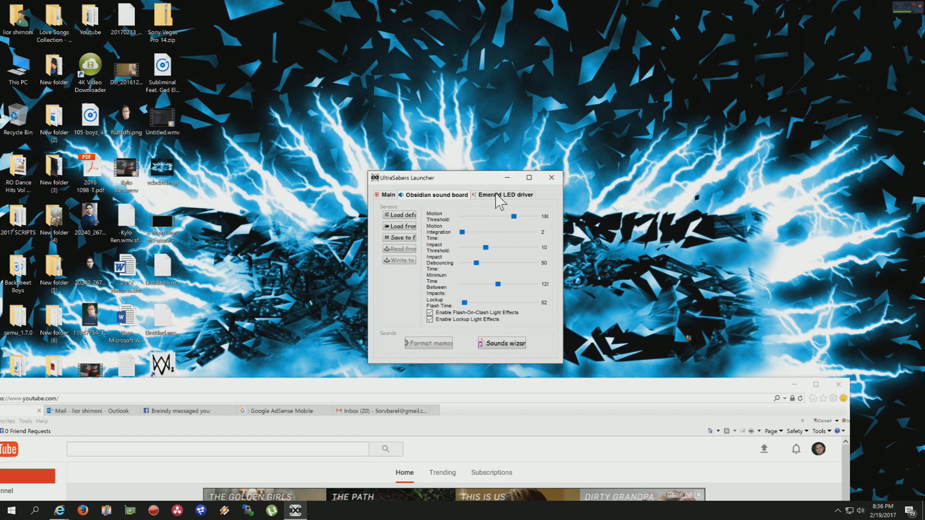
pyautogui.click(506, 195)
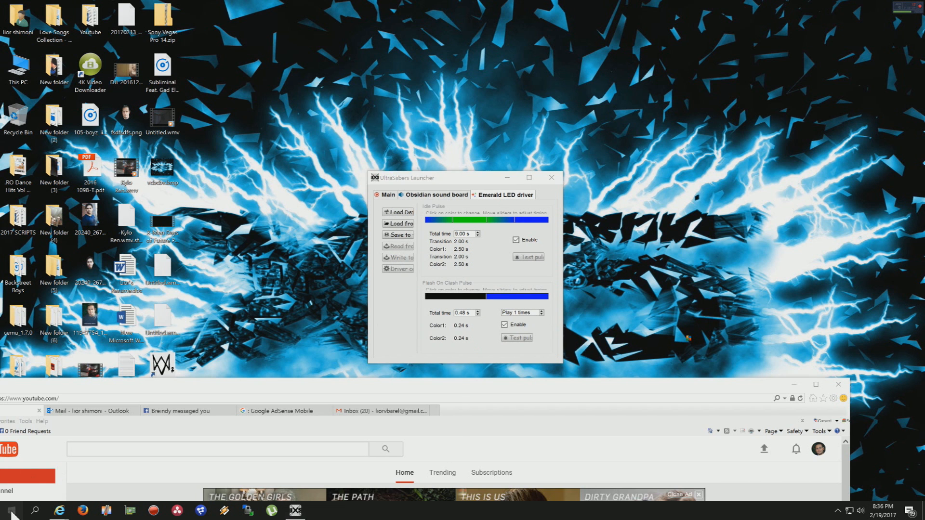
pyautogui.click(9, 509)
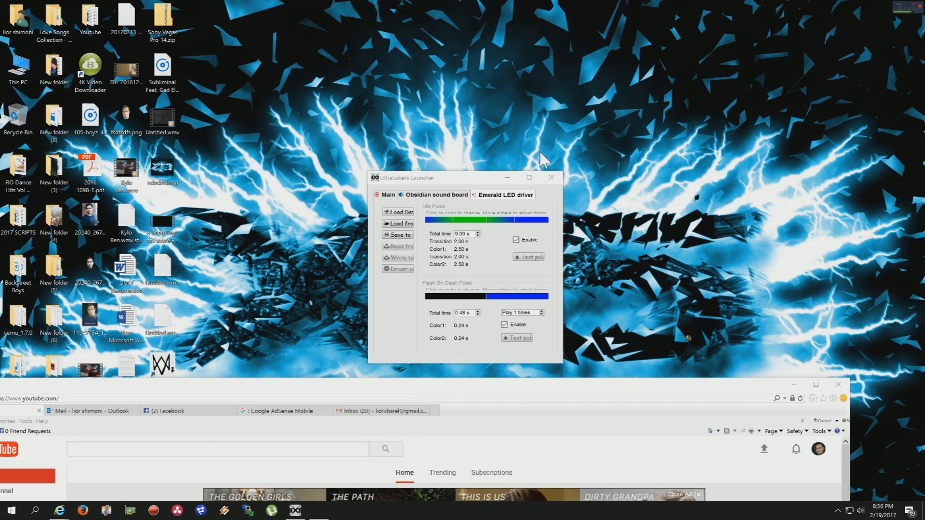
pyautogui.click(435, 313)
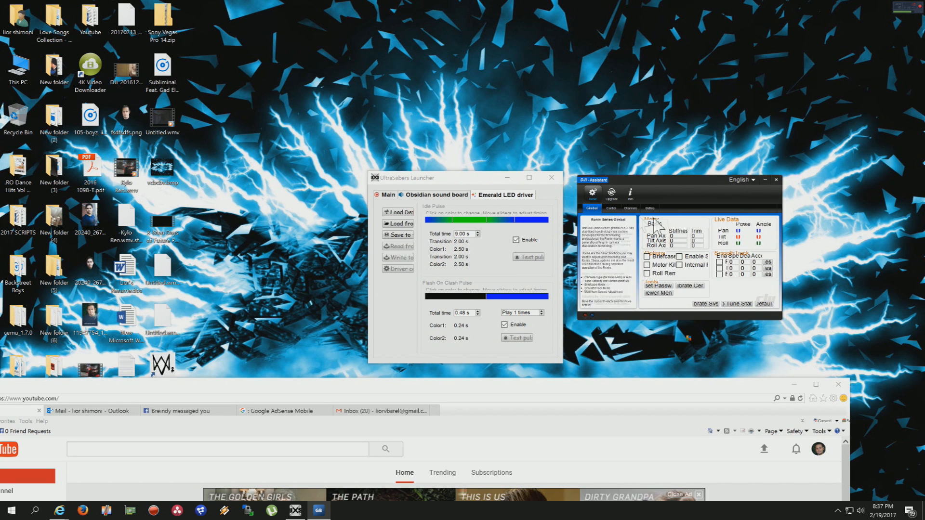
pyautogui.click(610, 207)
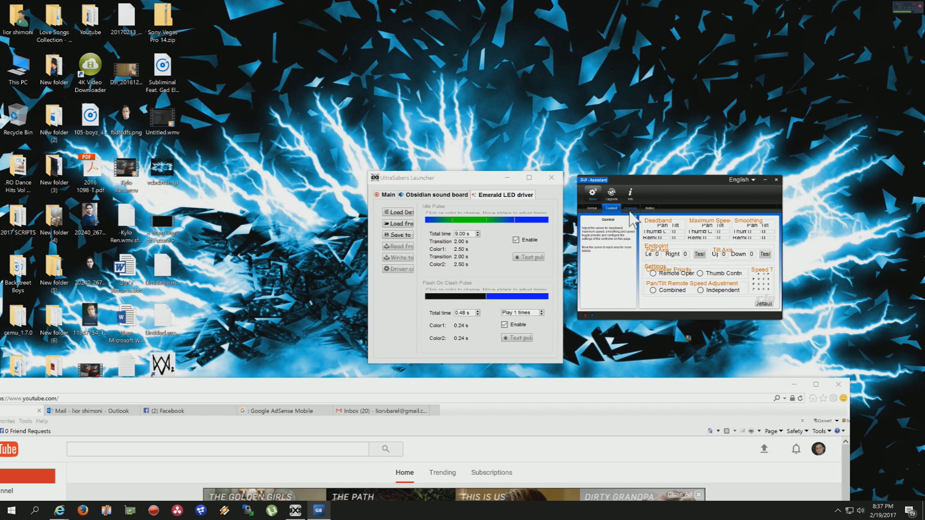
pyautogui.click(630, 208)
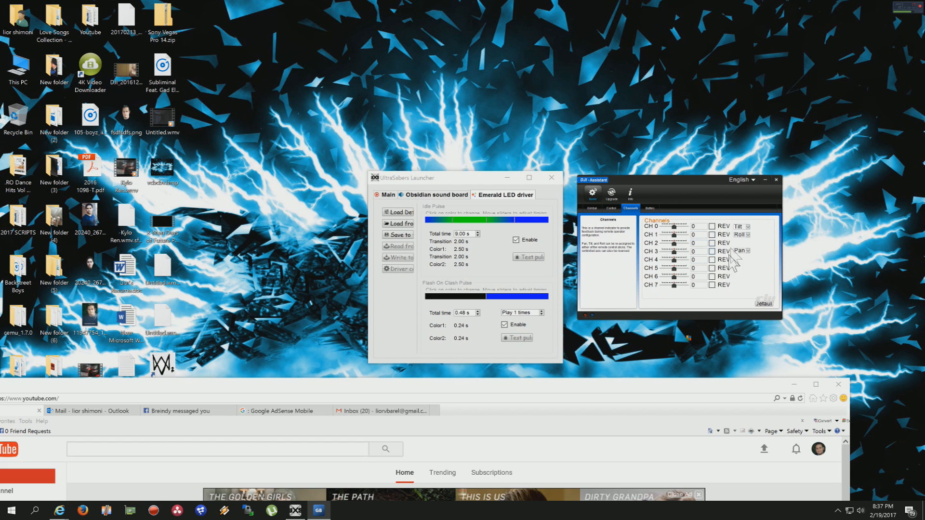
pyautogui.click(591, 208)
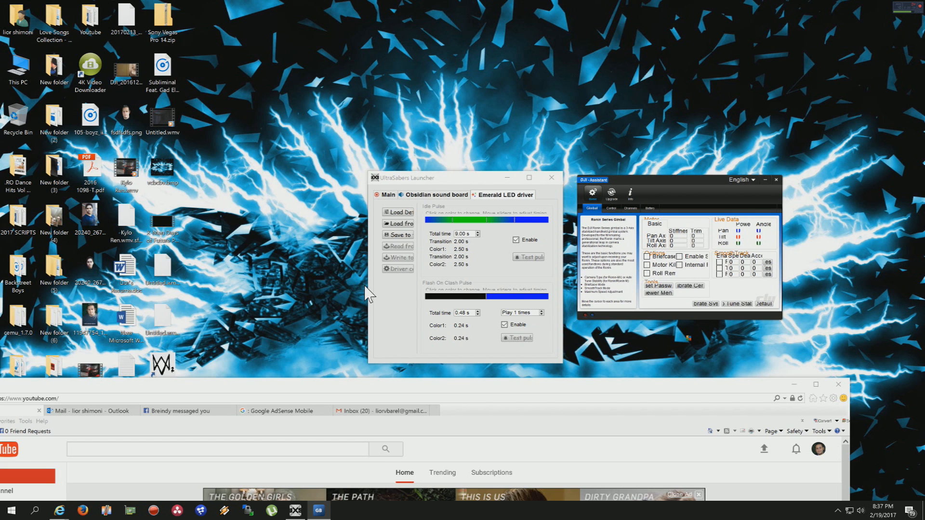
pyautogui.moveTo(364, 289)
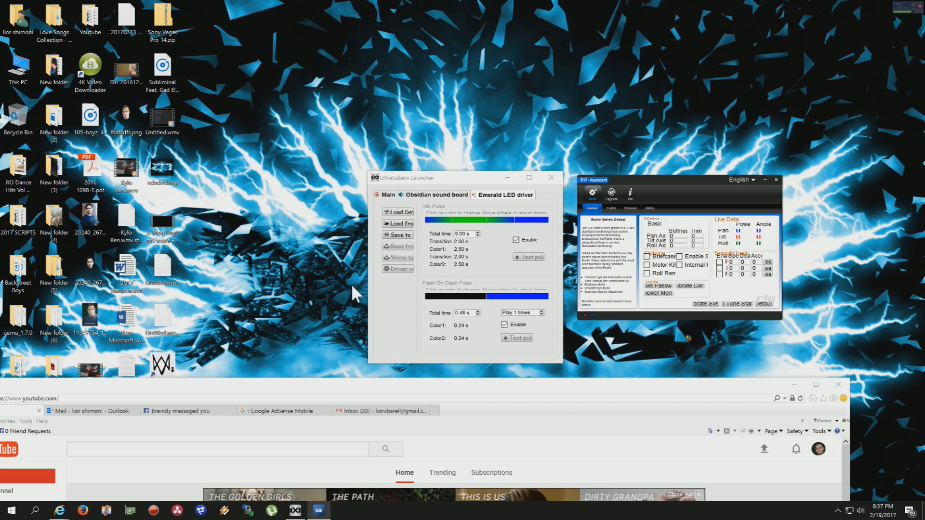
# Step: Go from desktop Display settings through Advanced display settings to Advanced sizing of text
pyautogui.rightClick(354, 294)
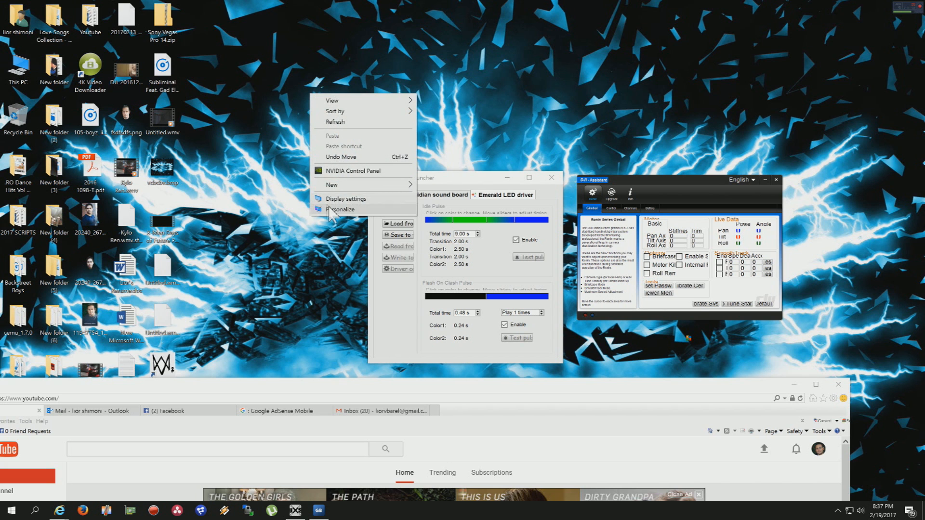
pyautogui.click(341, 210)
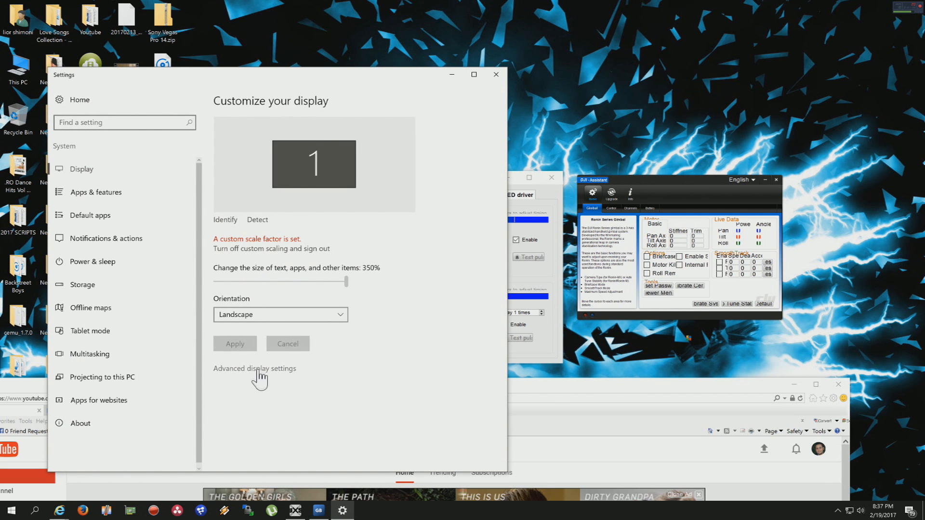
pyautogui.click(255, 368)
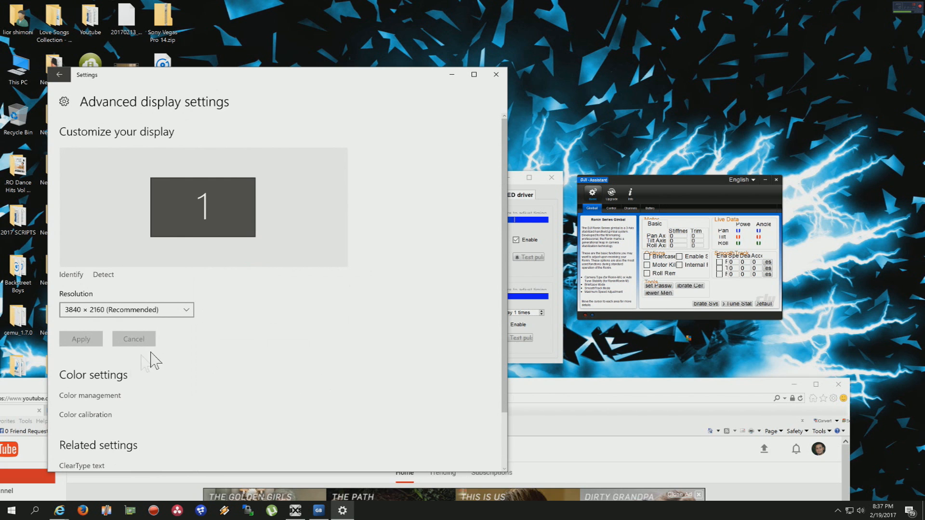
pyautogui.scroll(-3)
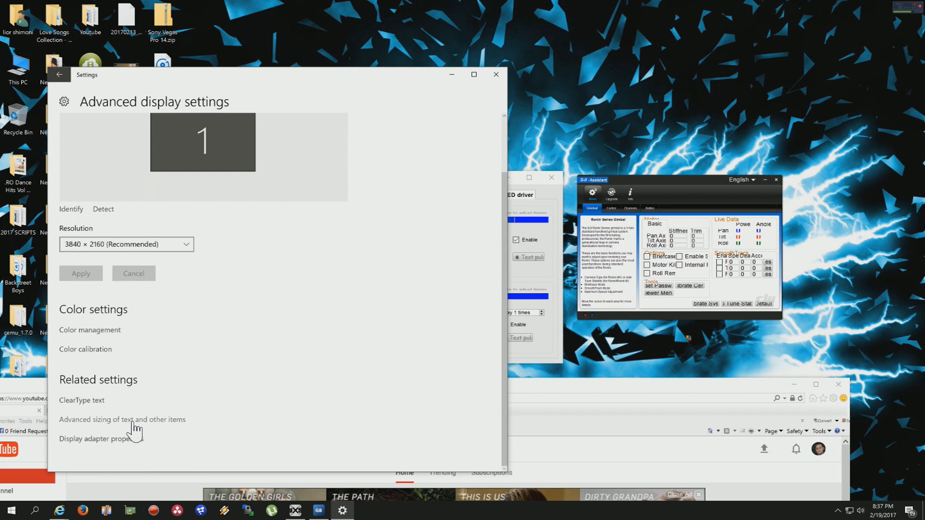
pyautogui.click(123, 419)
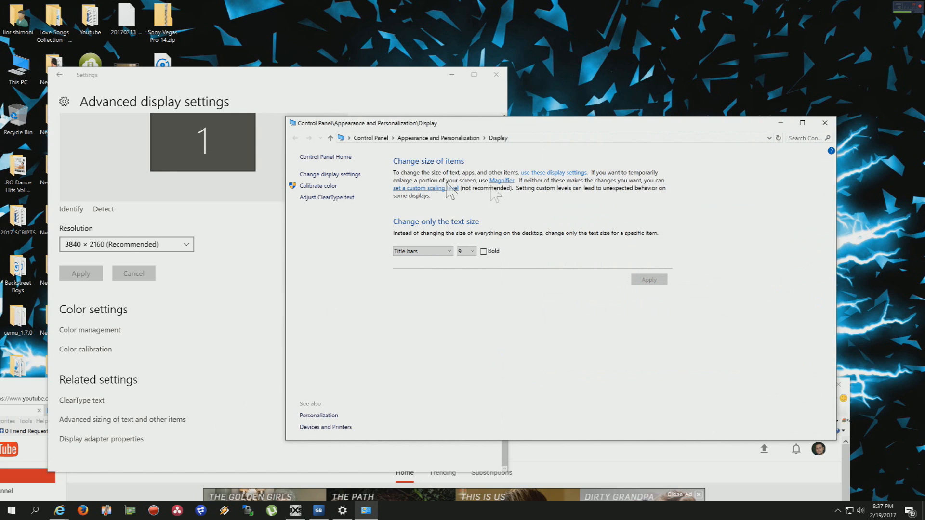
pyautogui.moveTo(559, 249)
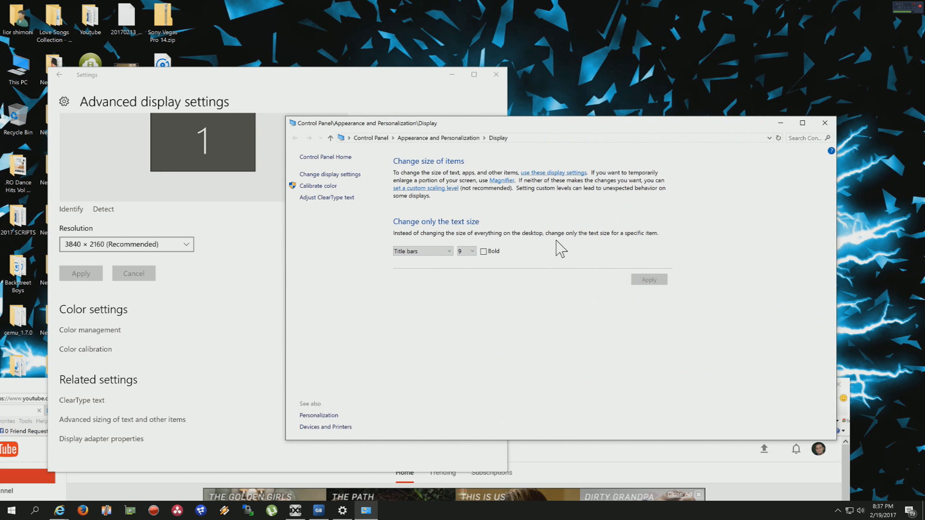
pyautogui.moveTo(434, 265)
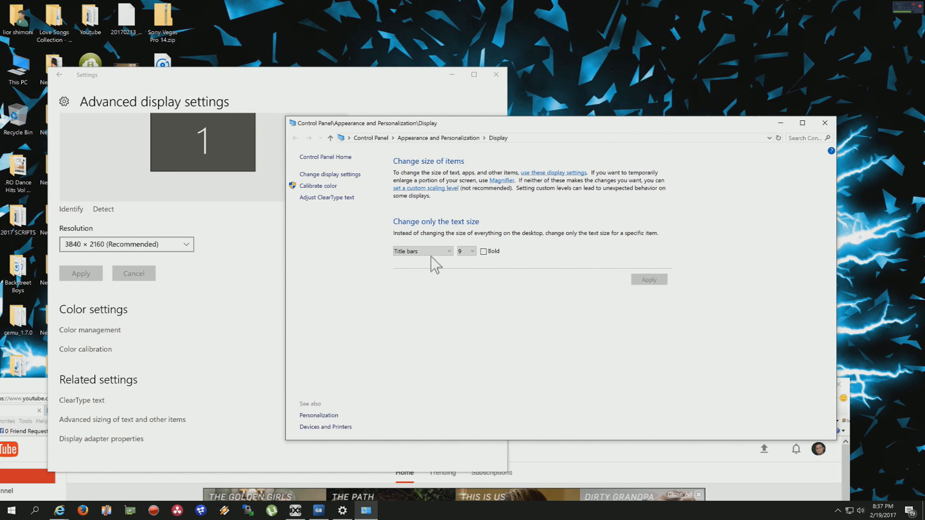
pyautogui.moveTo(622, 242)
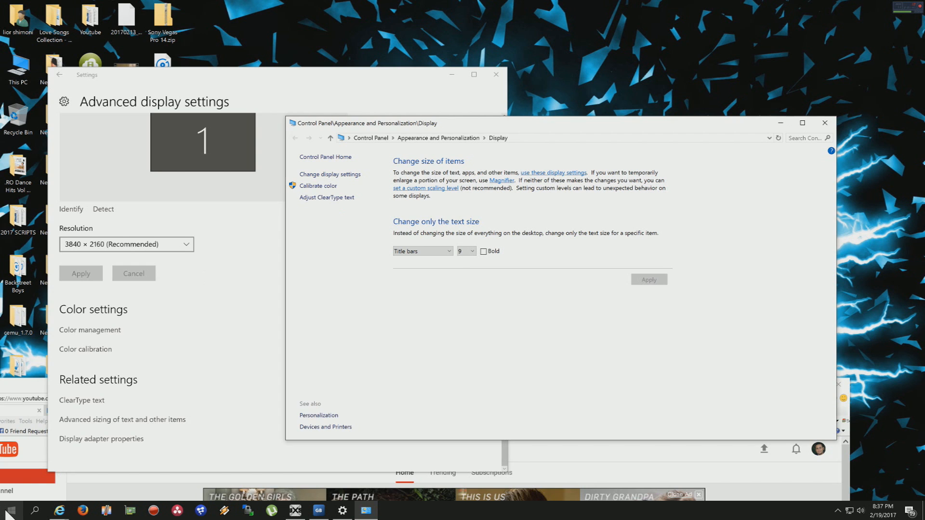
pyautogui.moveTo(448, 271)
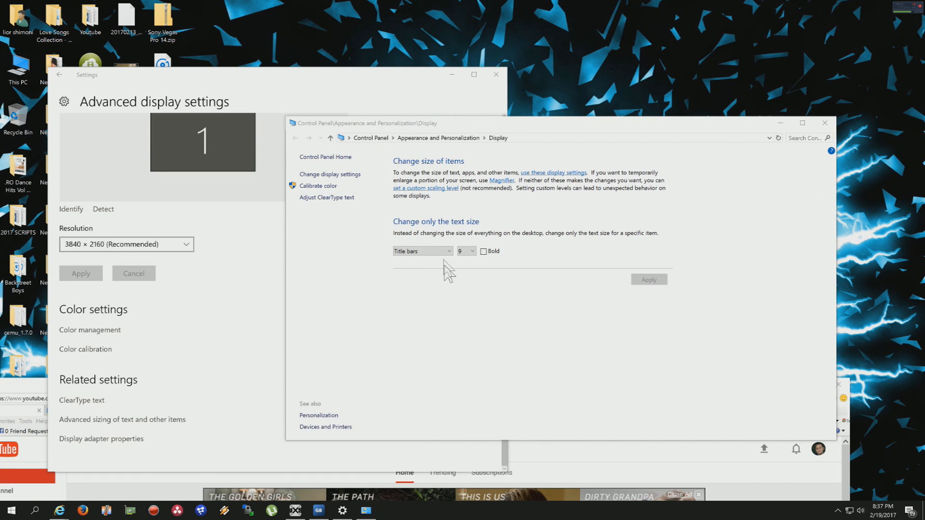
# Step: Open Control Panel home and enter Appearance and Personalization
pyautogui.click(371, 138)
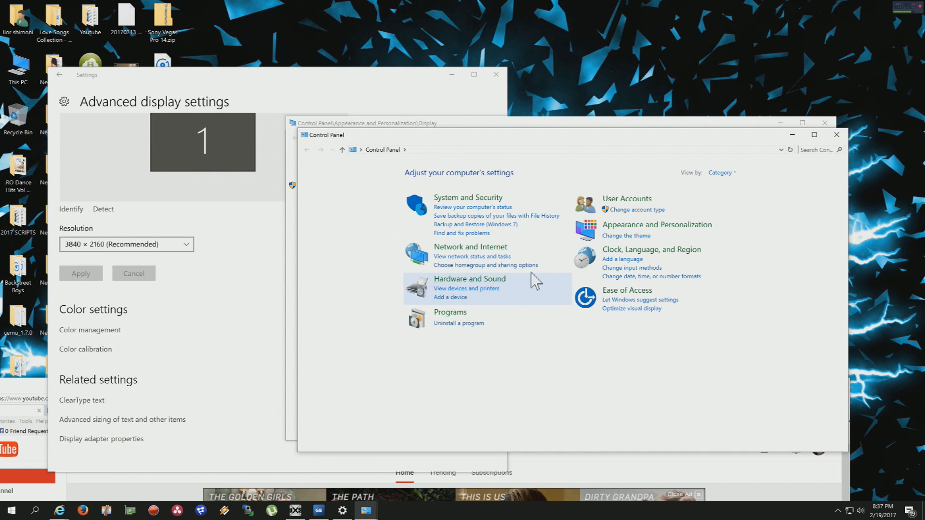
pyautogui.click(656, 224)
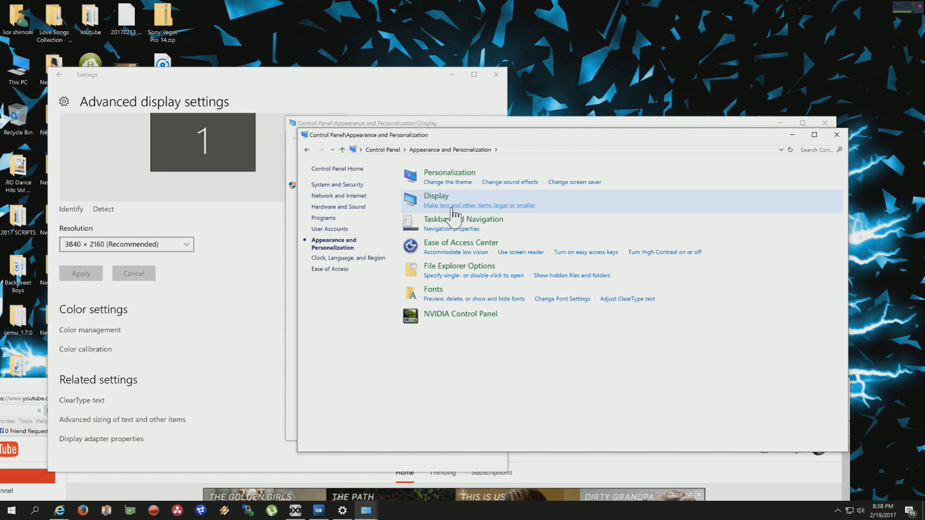
pyautogui.moveTo(489, 213)
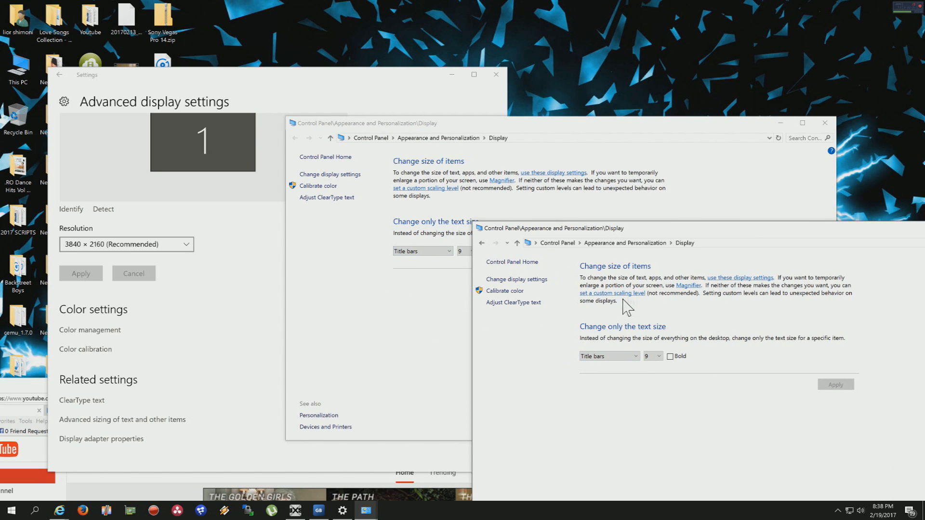
# Step: Change the custom scaling level from 200% to 100% of normal size
pyautogui.click(612, 293)
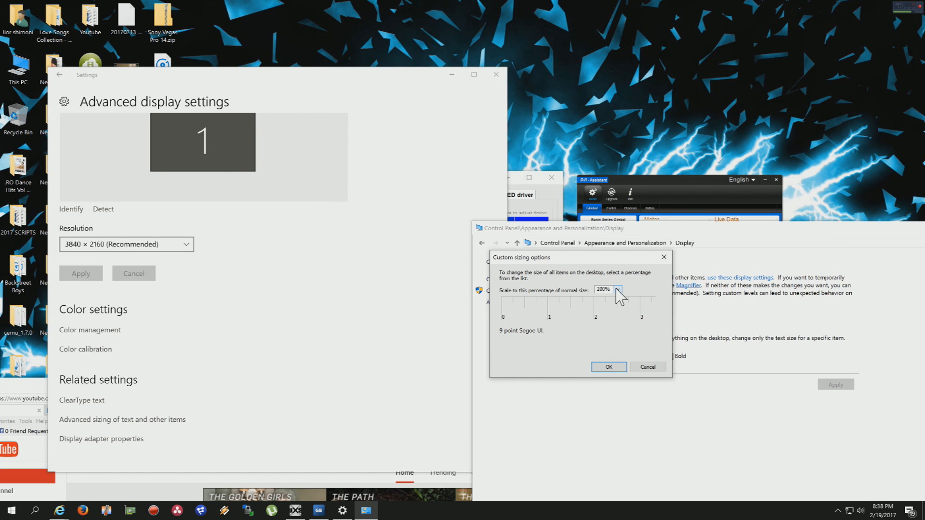
pyautogui.click(618, 290)
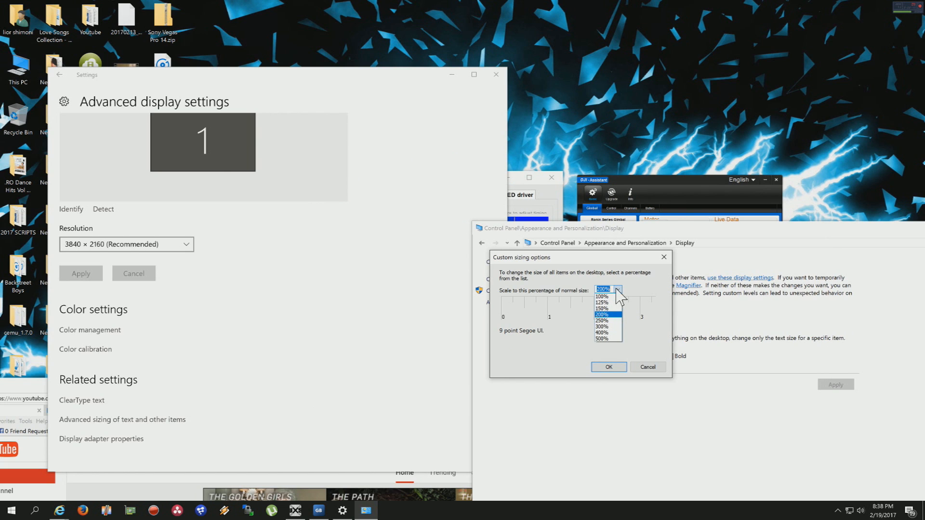
pyautogui.click(602, 296)
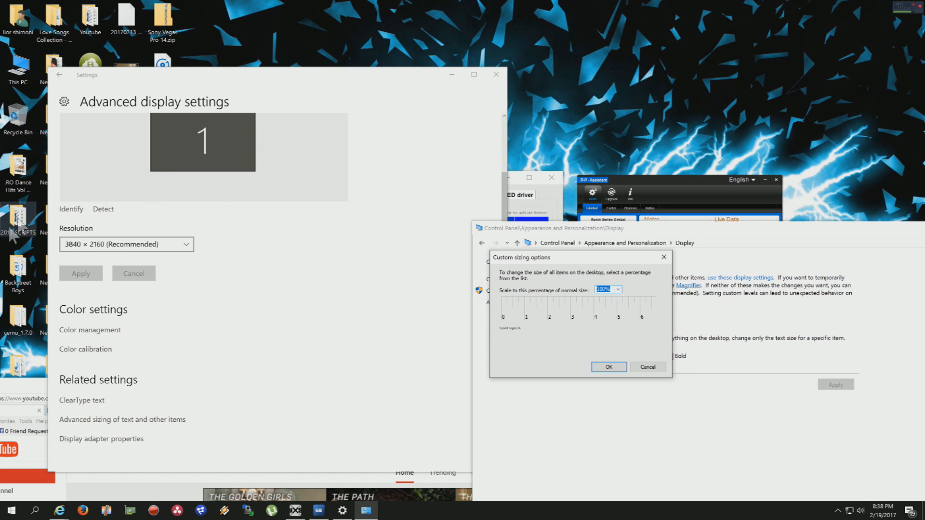
pyautogui.moveTo(231, 155)
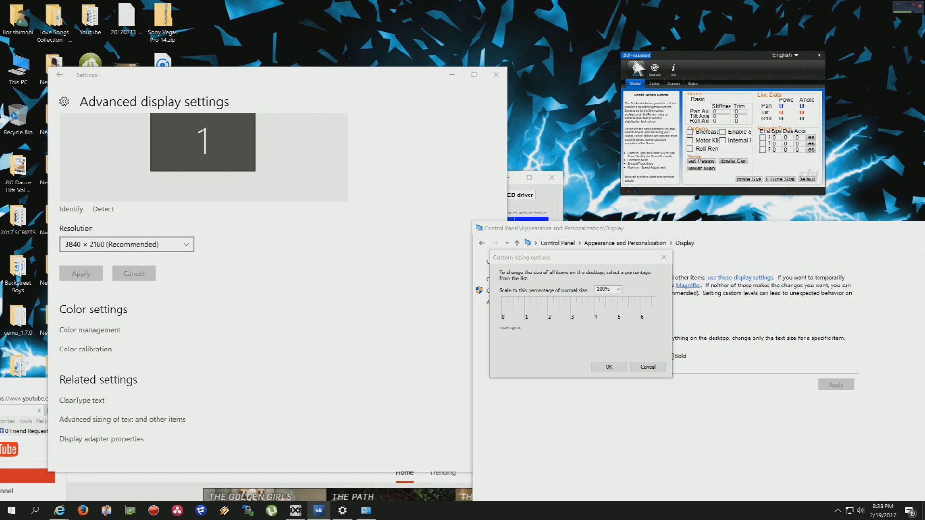
pyautogui.moveTo(689, 74)
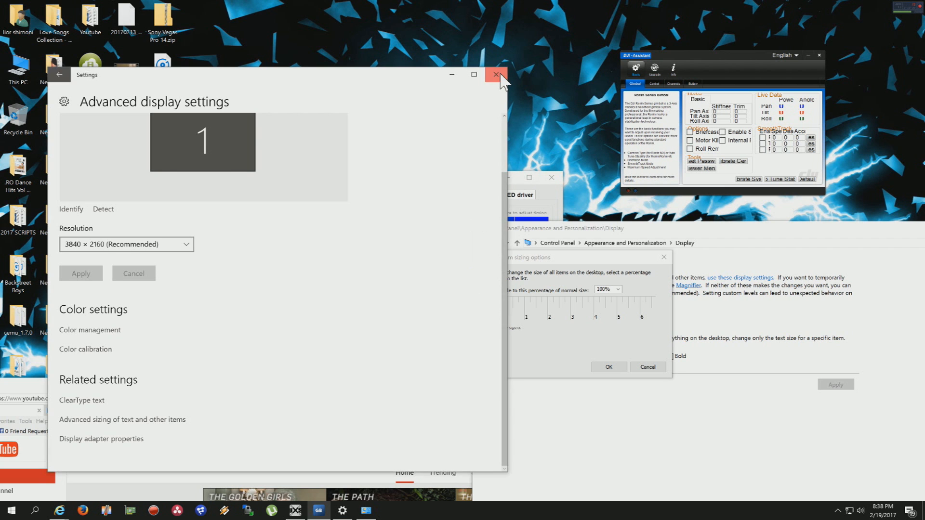
# Step: Close Windows Settings, confirm the 100% custom scaling, and apply it
pyautogui.click(494, 74)
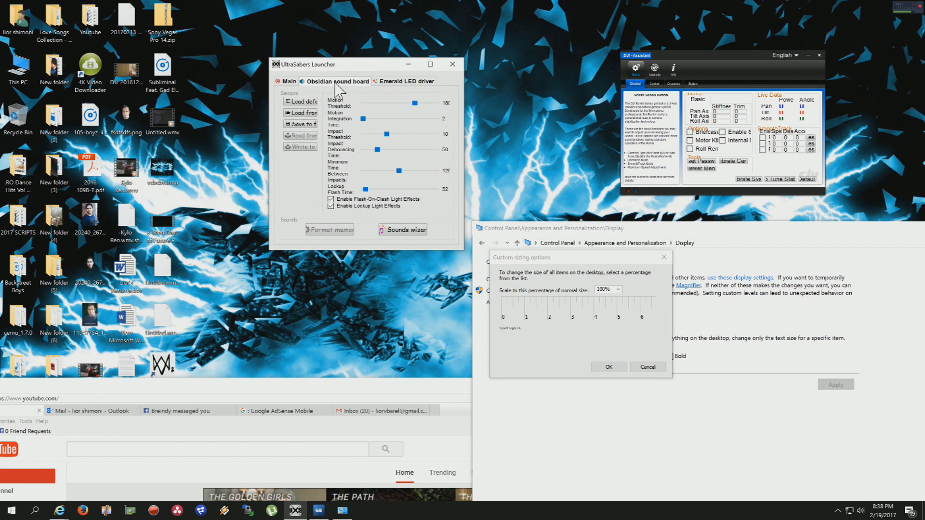
pyautogui.moveTo(533, 50)
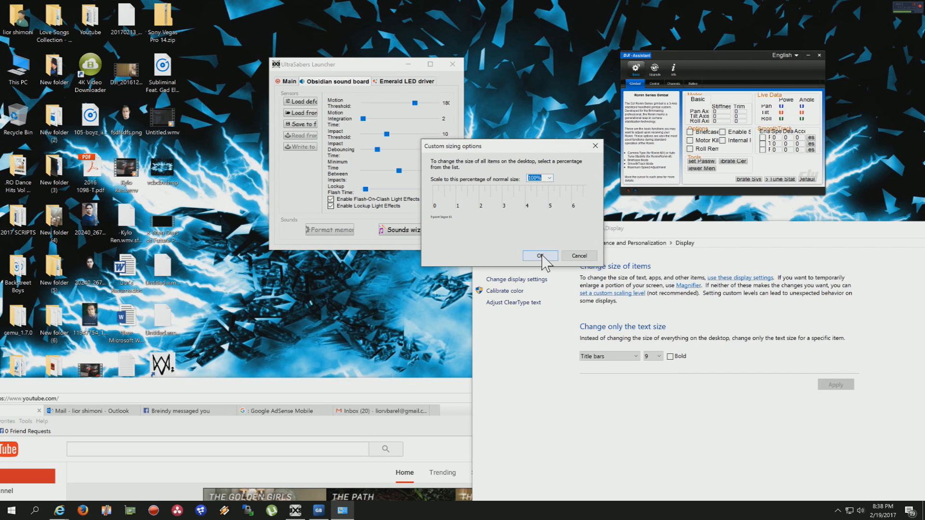
pyautogui.click(538, 256)
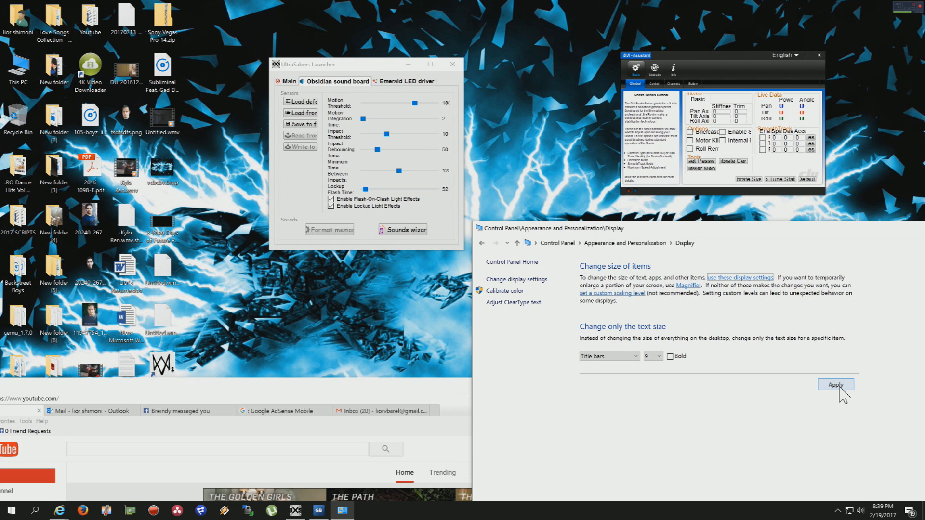
pyautogui.click(835, 384)
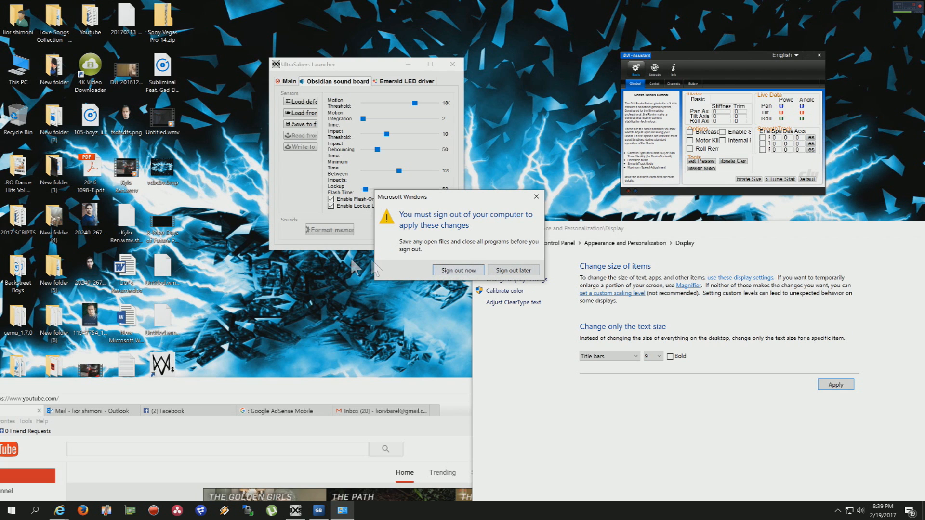
pyautogui.moveTo(528, 304)
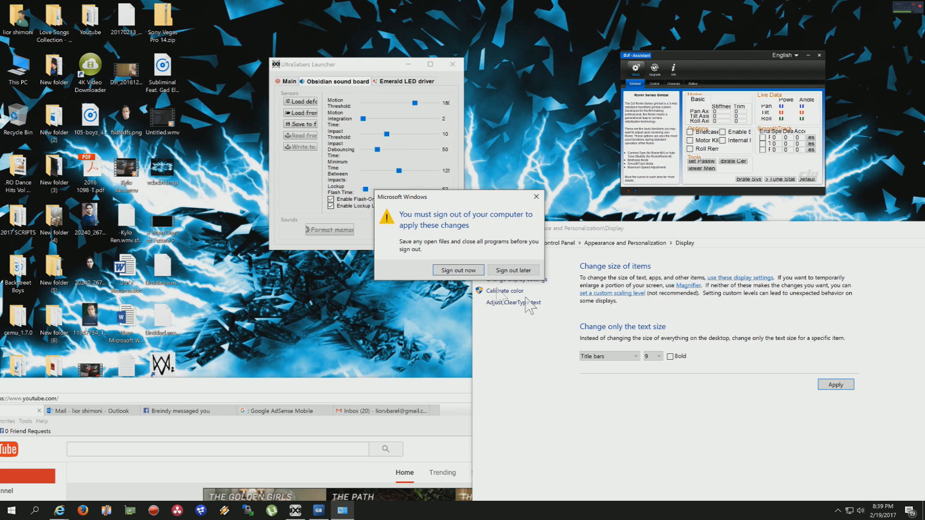
pyautogui.moveTo(478, 287)
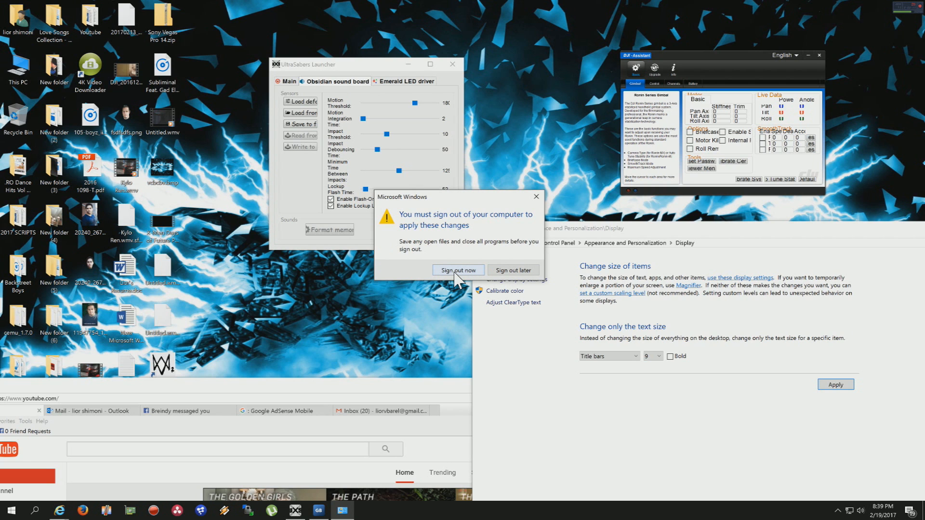
# Step: Sign out now, sign back in, and bring up the Start menu
pyautogui.click(512, 271)
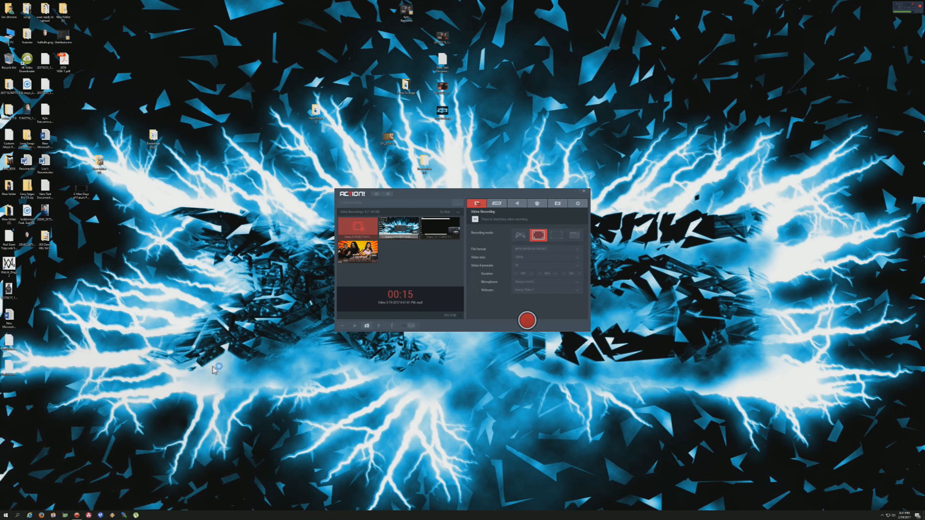
pyautogui.click(5, 515)
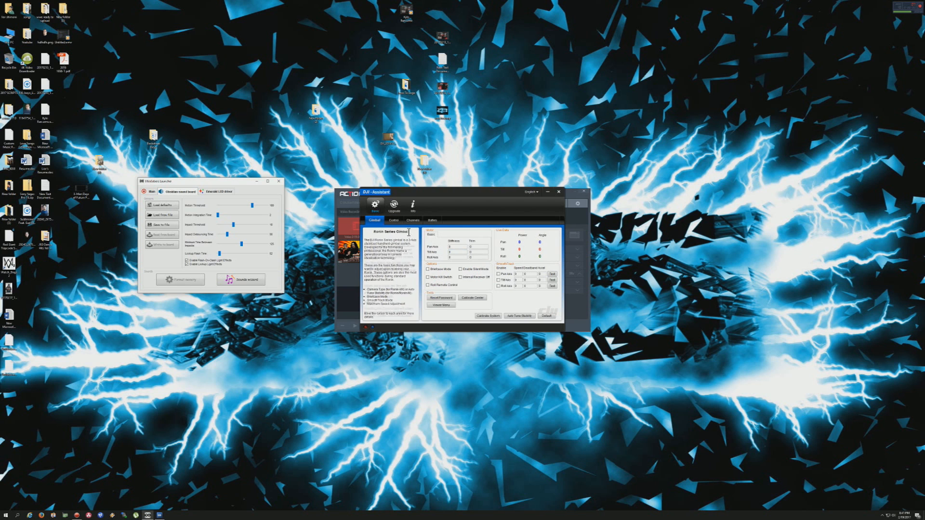
# Step: Browse DJI Assistant's Control and Channels pages, ending on Battery information
pyautogui.click(393, 220)
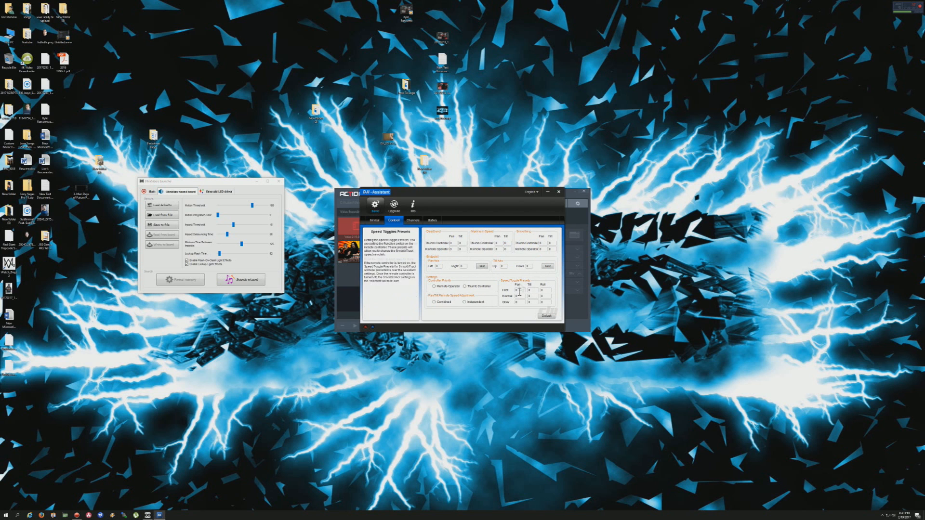
pyautogui.click(412, 220)
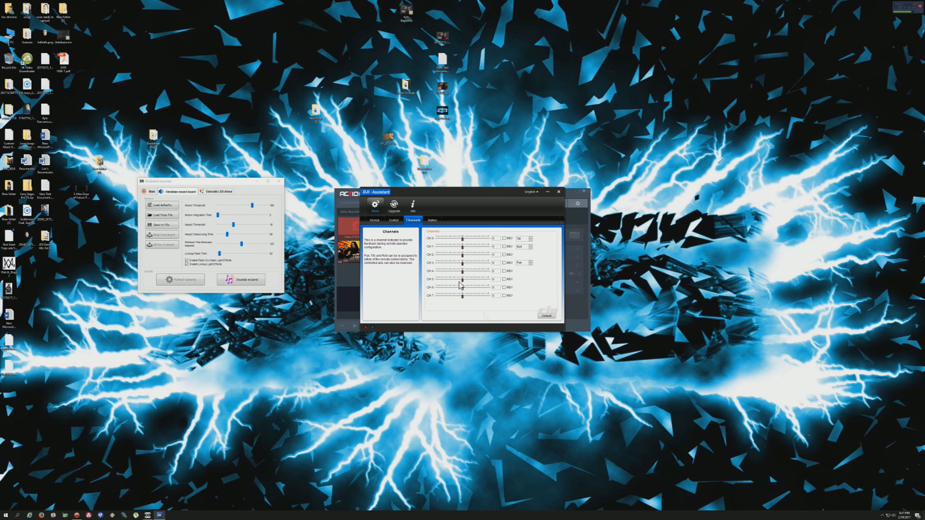
pyautogui.click(431, 220)
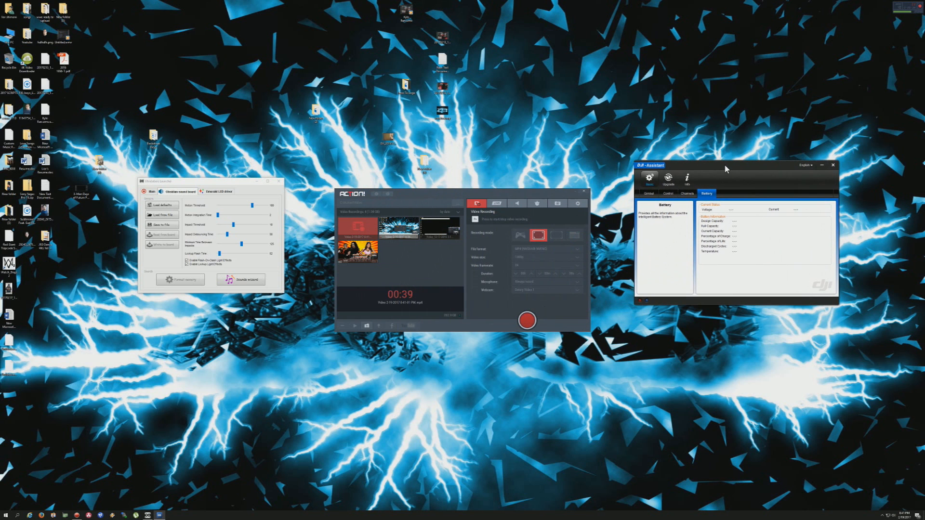
pyautogui.moveTo(615, 187)
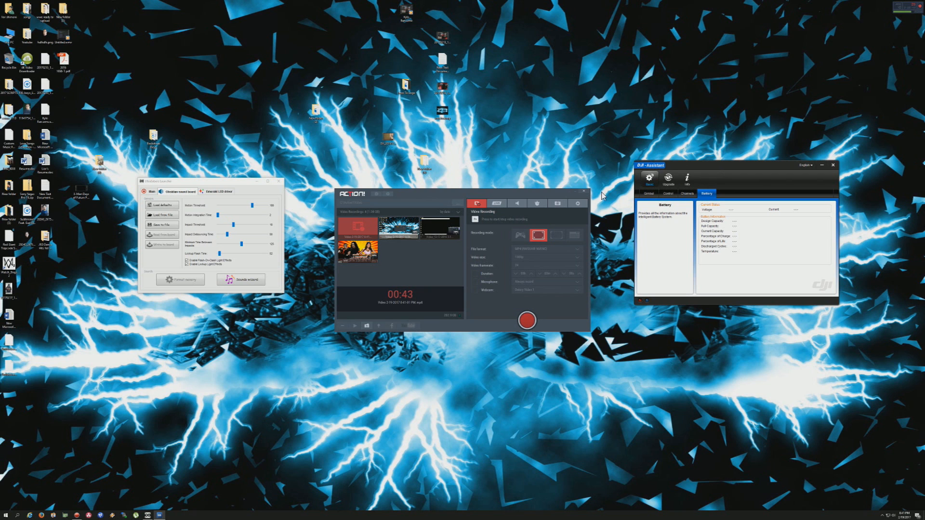
pyautogui.moveTo(605, 206)
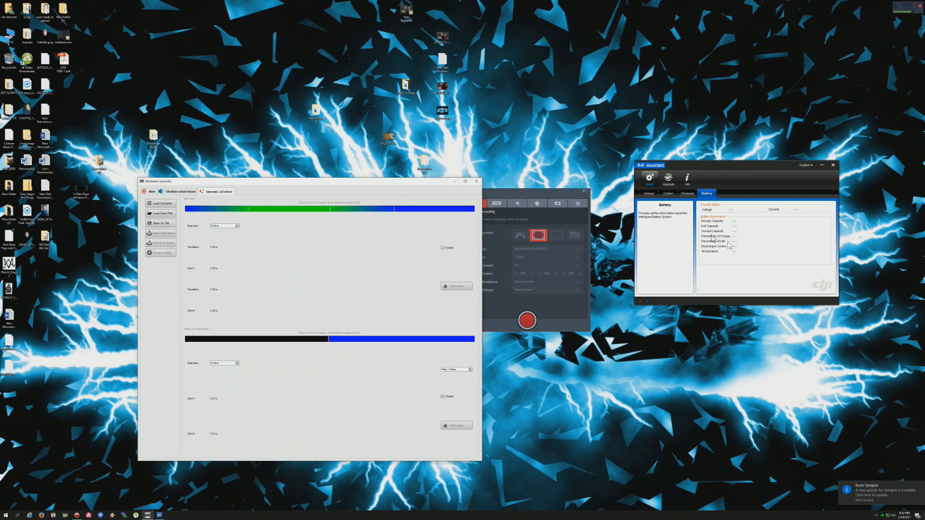
pyautogui.moveTo(838, 308)
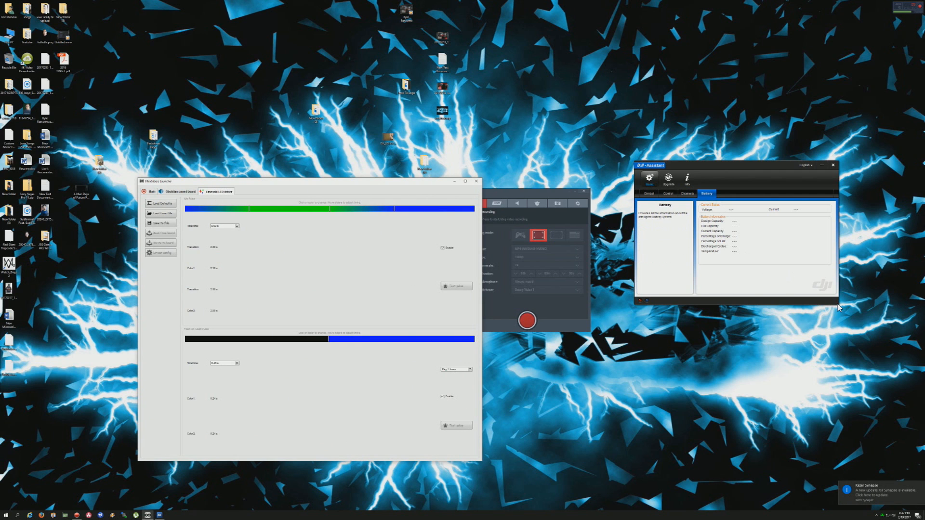
pyautogui.moveTo(505, 106)
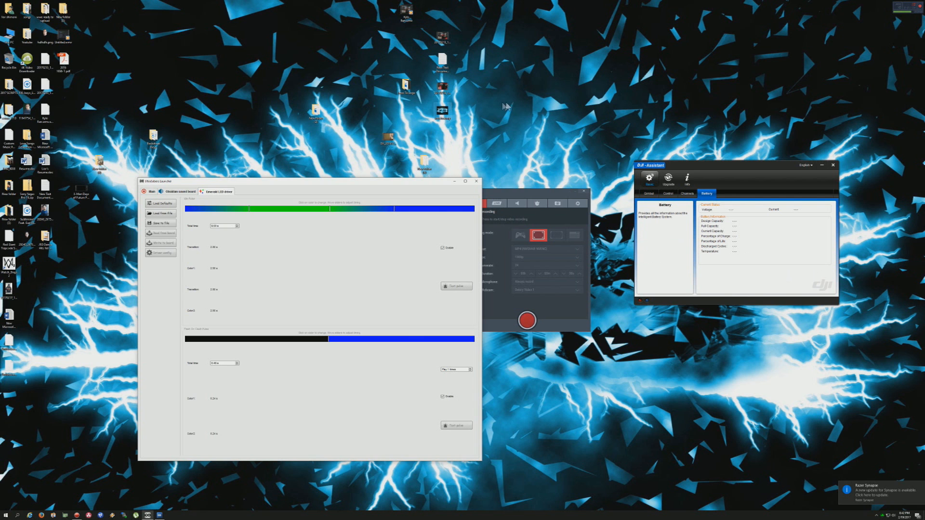
# Step: Bring up the Start menu to reach Control Panel
pyautogui.click(7, 515)
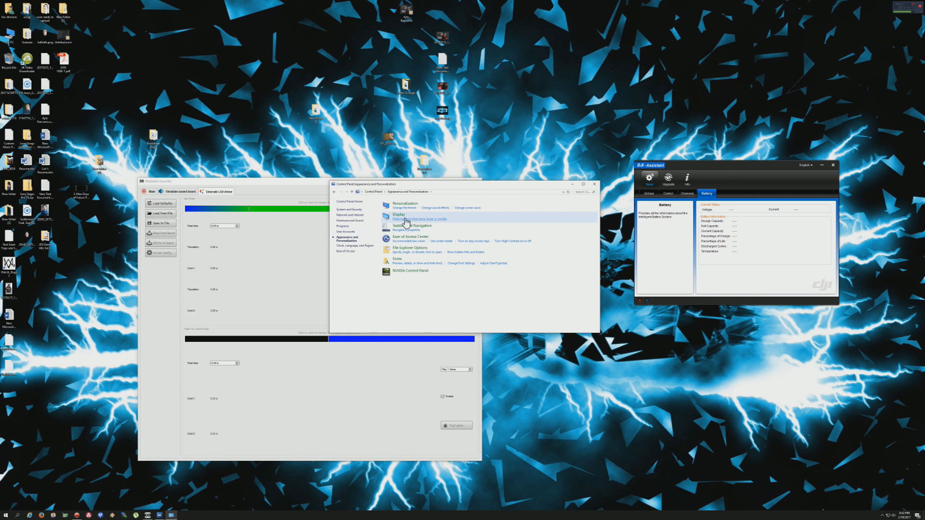
# Step: Open Display and confirm a larger custom scaling percentage in the sizing dialog
pyautogui.click(399, 214)
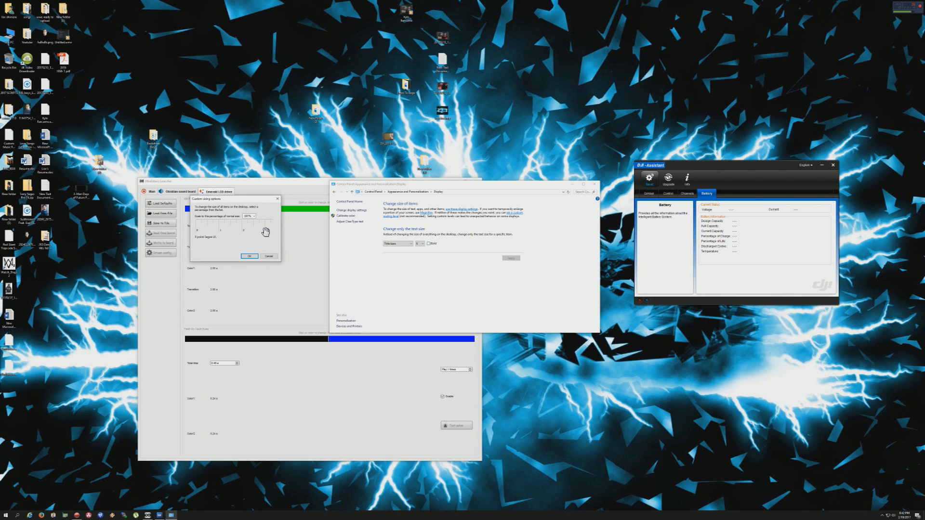
pyautogui.click(248, 215)
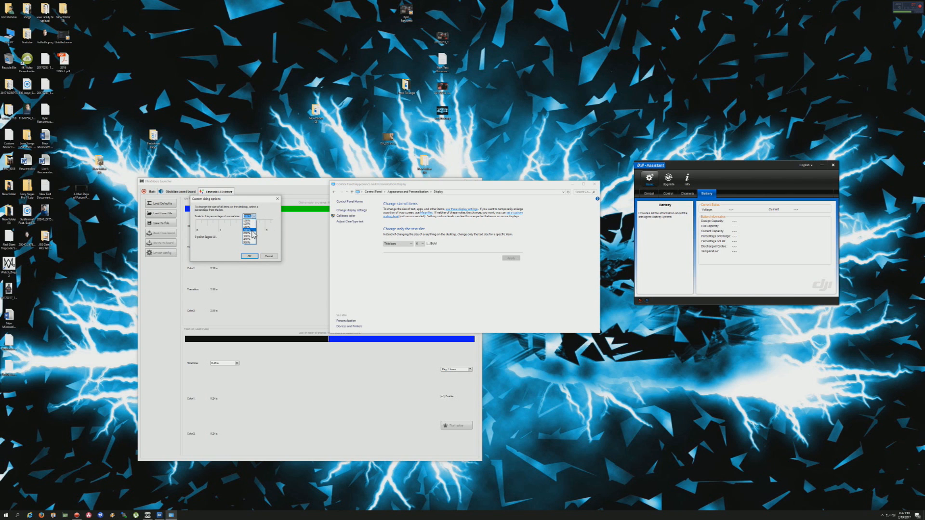
pyautogui.click(247, 215)
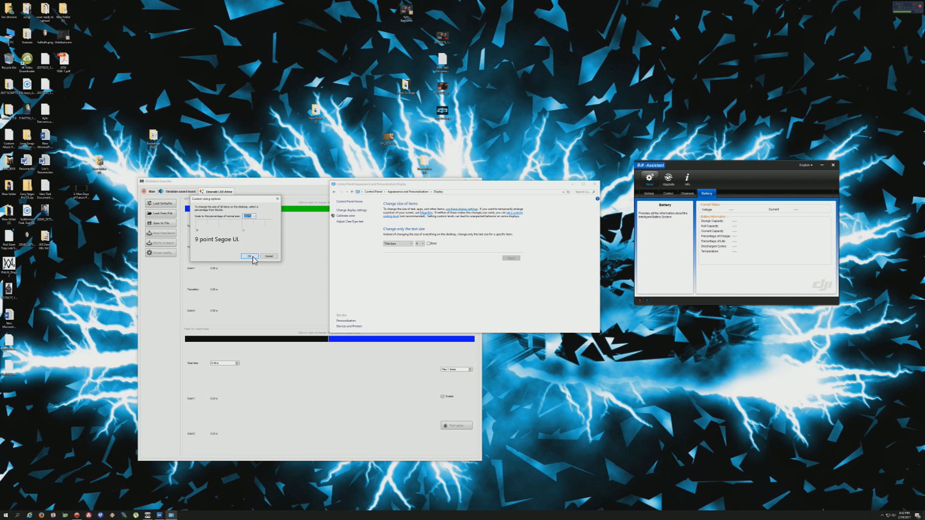
pyautogui.click(250, 256)
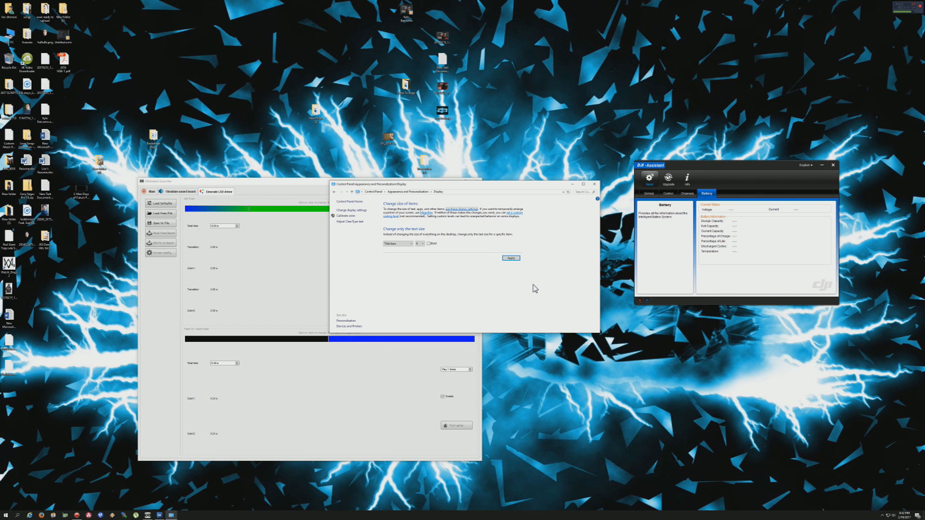
# Step: Apply the restored custom scaling level, leaving the sign-out prompt pending
pyautogui.click(510, 257)
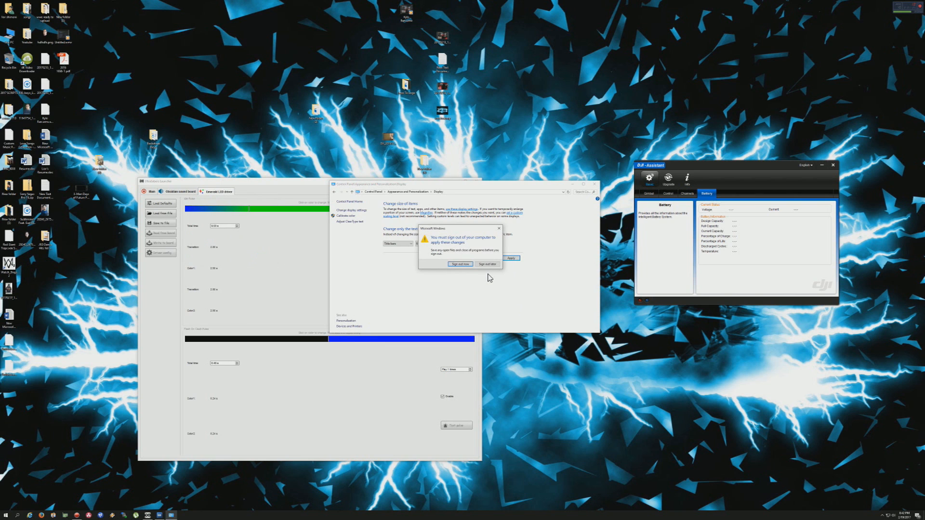
pyautogui.moveTo(466, 294)
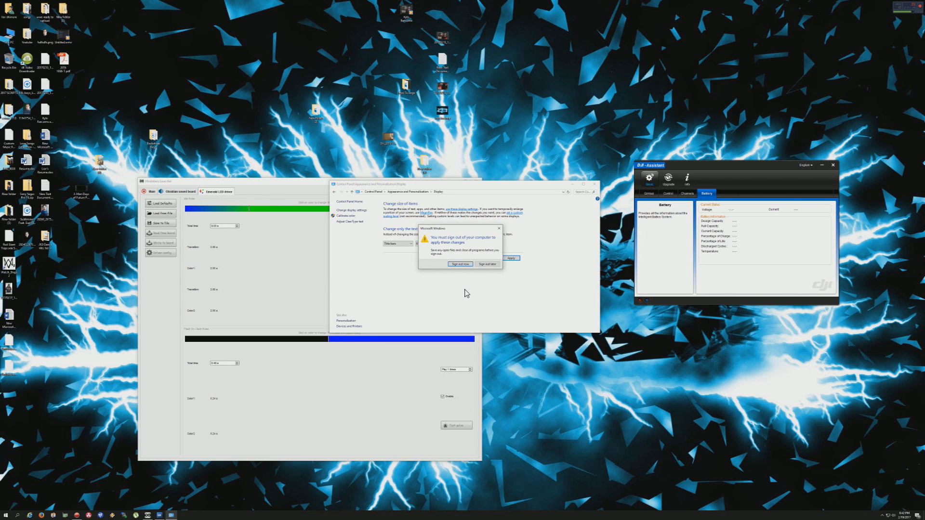
pyautogui.moveTo(460, 294)
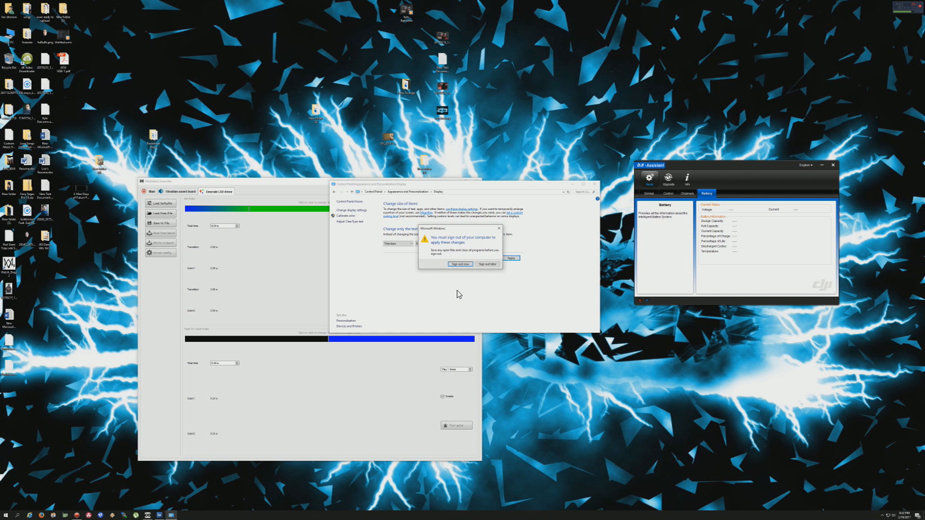
pyautogui.moveTo(446, 301)
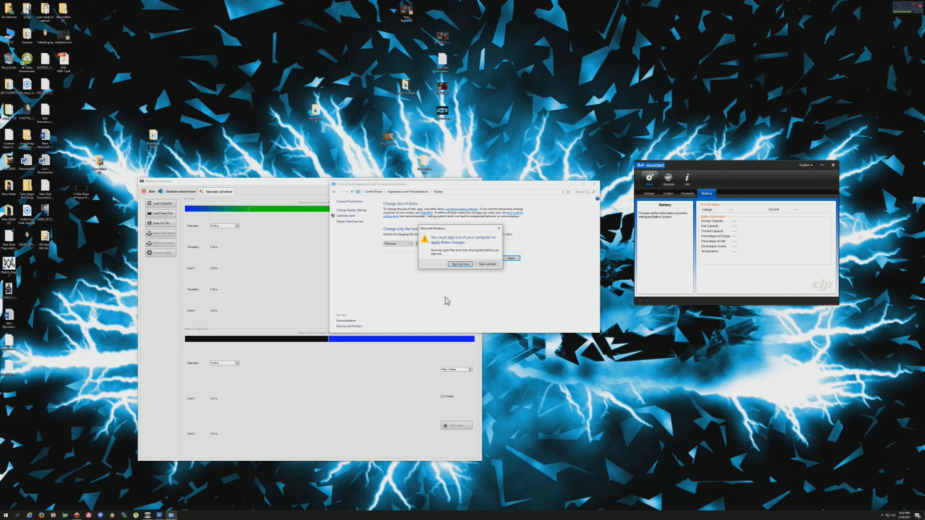
pyautogui.moveTo(273, 352)
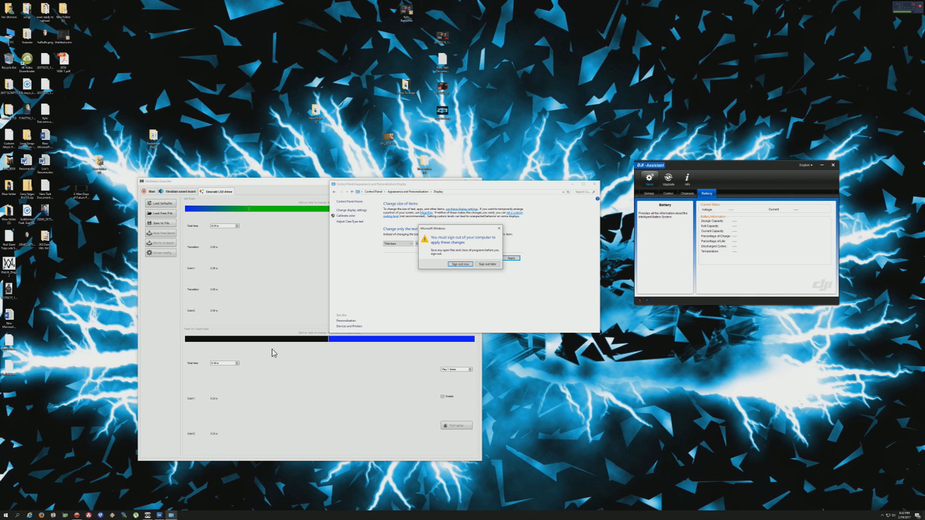
pyautogui.moveTo(273, 354)
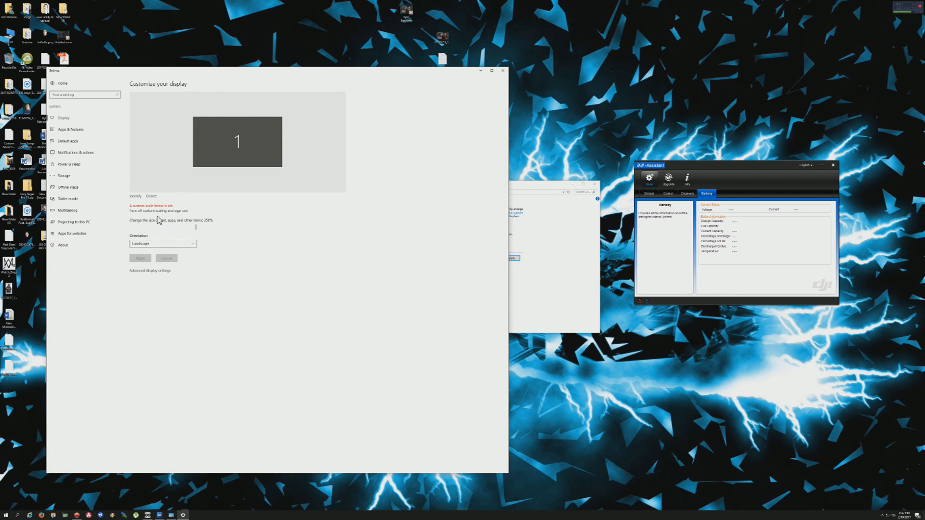
# Step: Open Advanced display settings to view the 3840 × 2160 resolution
pyautogui.click(149, 271)
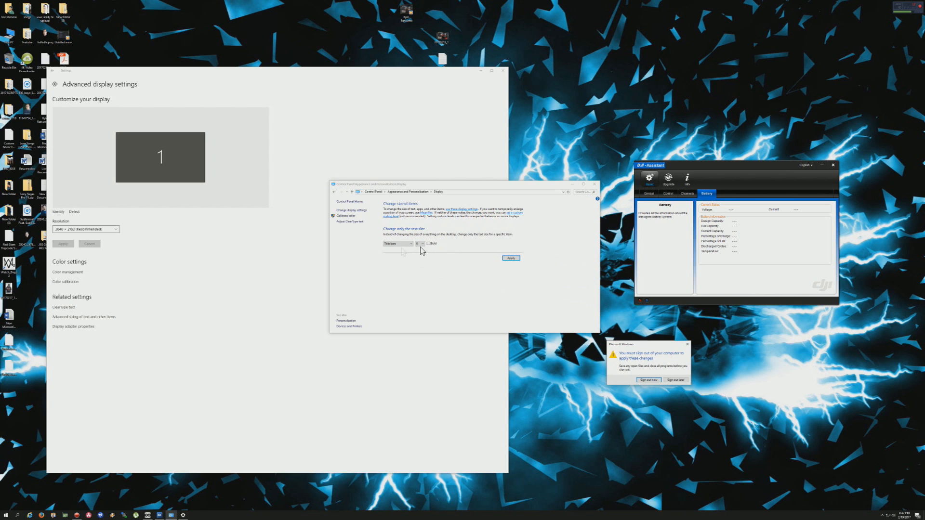
pyautogui.moveTo(508, 220)
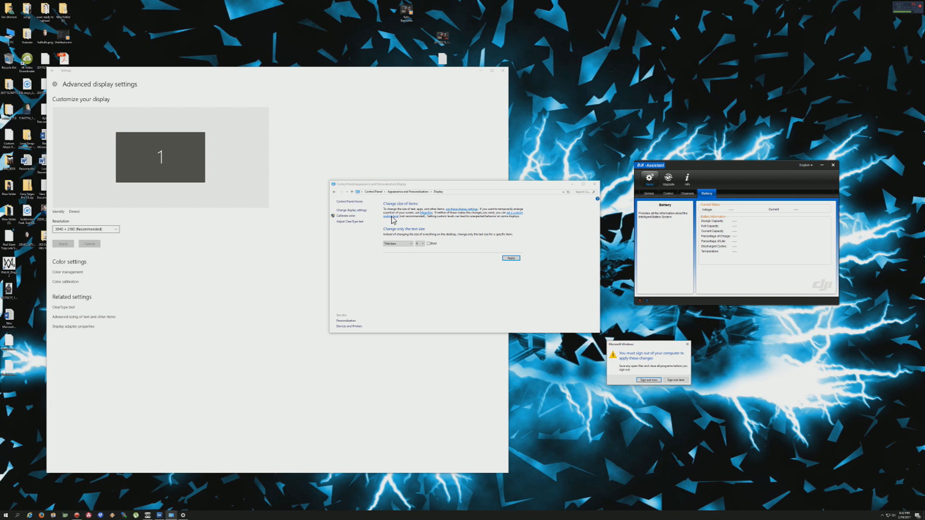
pyautogui.moveTo(598, 191)
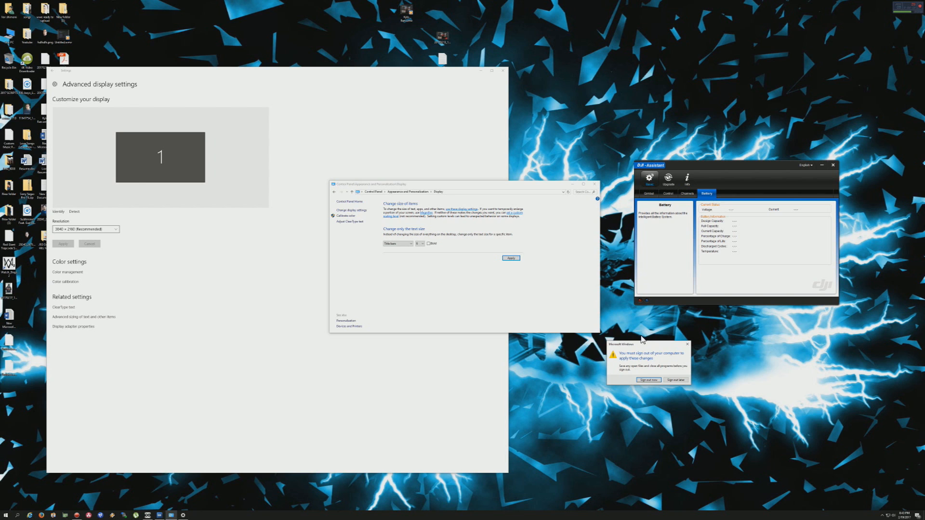
pyautogui.moveTo(641, 338)
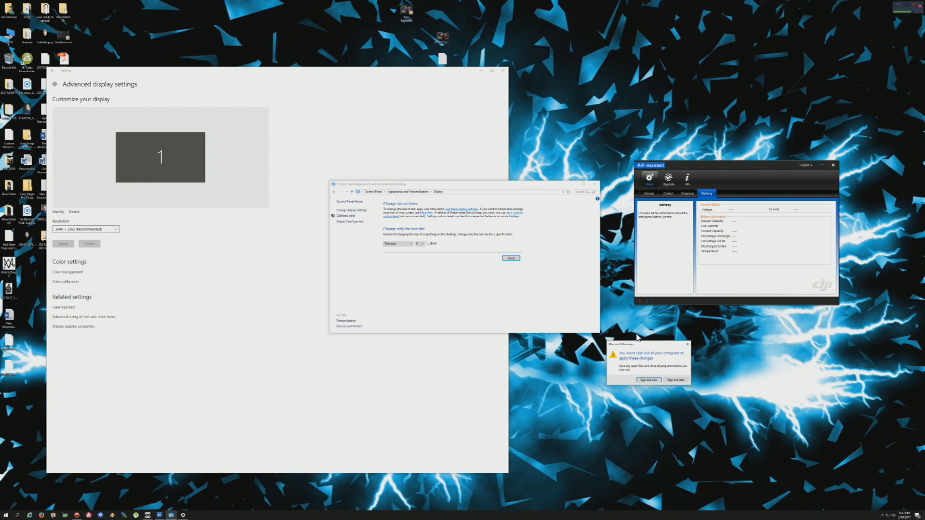
pyautogui.moveTo(452, 289)
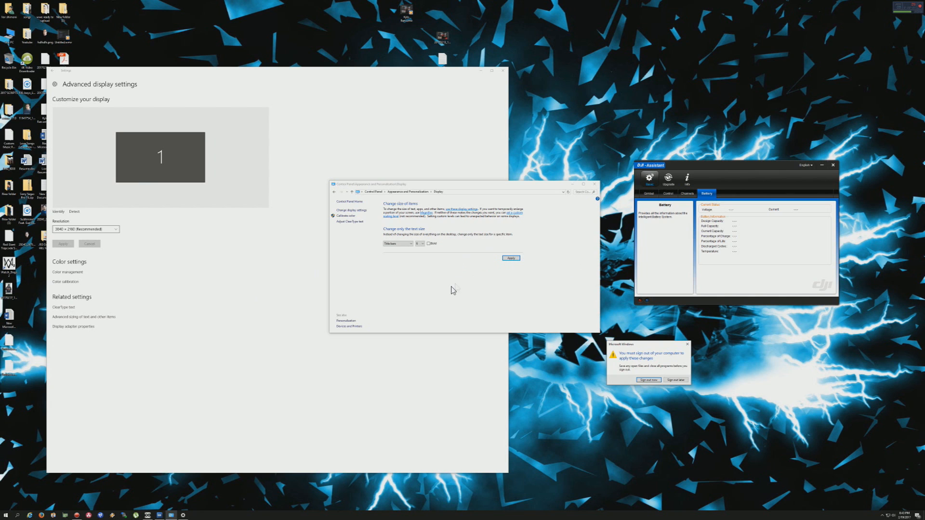
pyautogui.moveTo(390, 383)
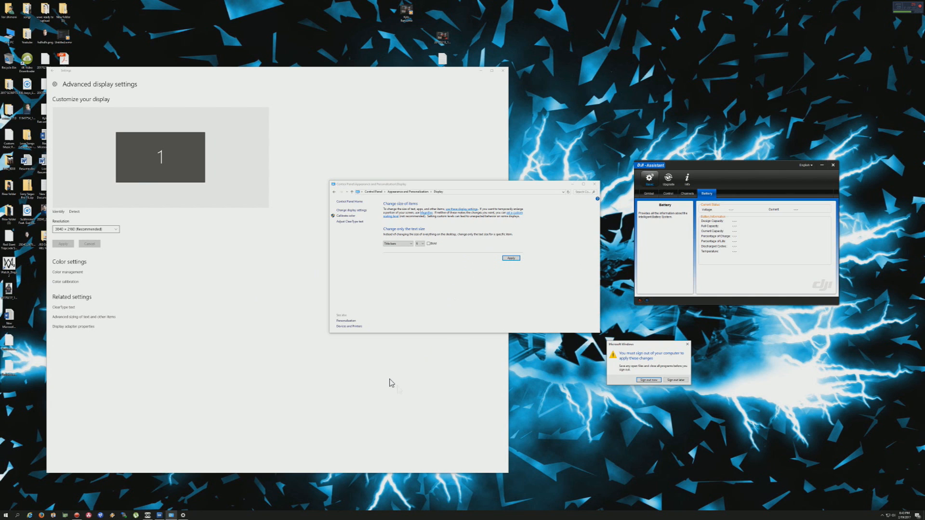
pyautogui.moveTo(846, 394)
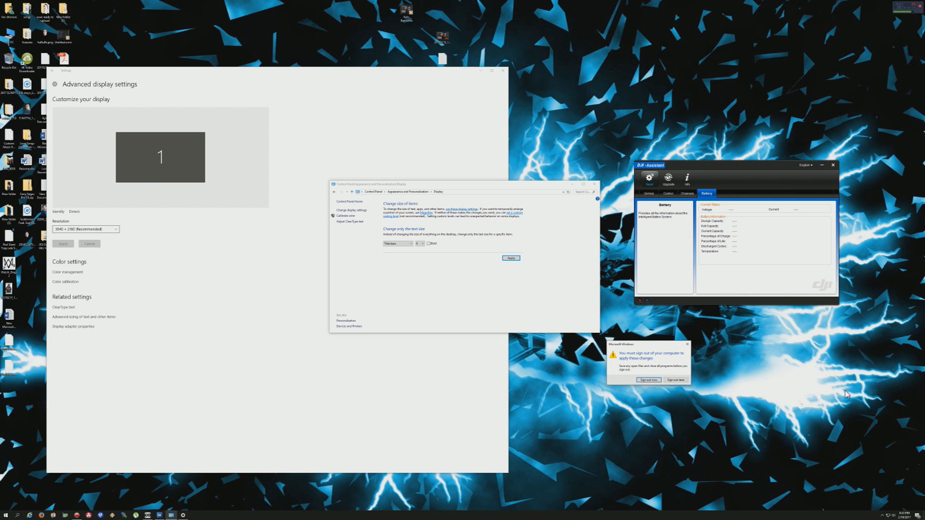
pyautogui.moveTo(626, 253)
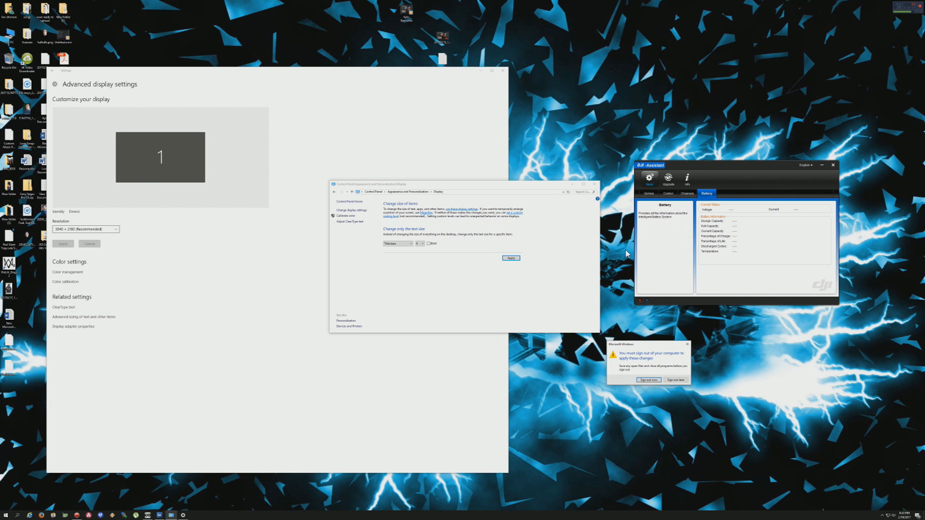
pyautogui.moveTo(231, 443)
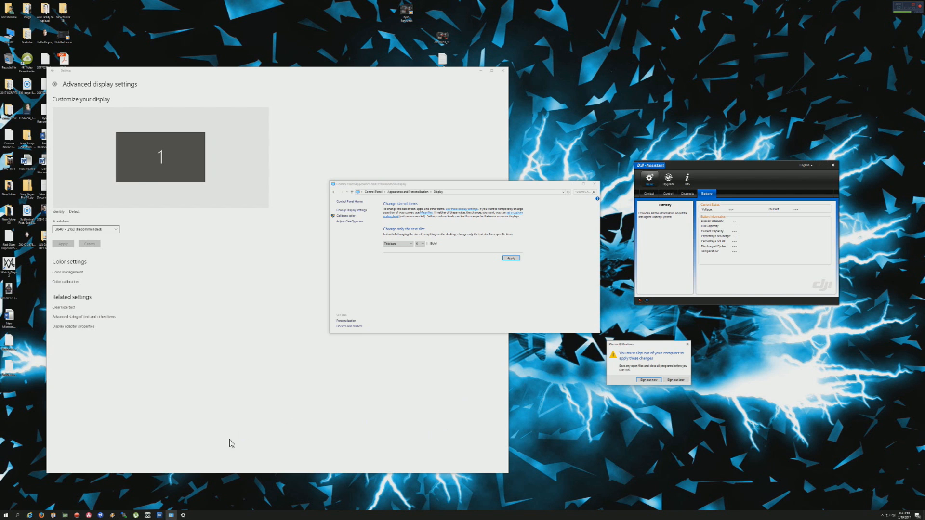